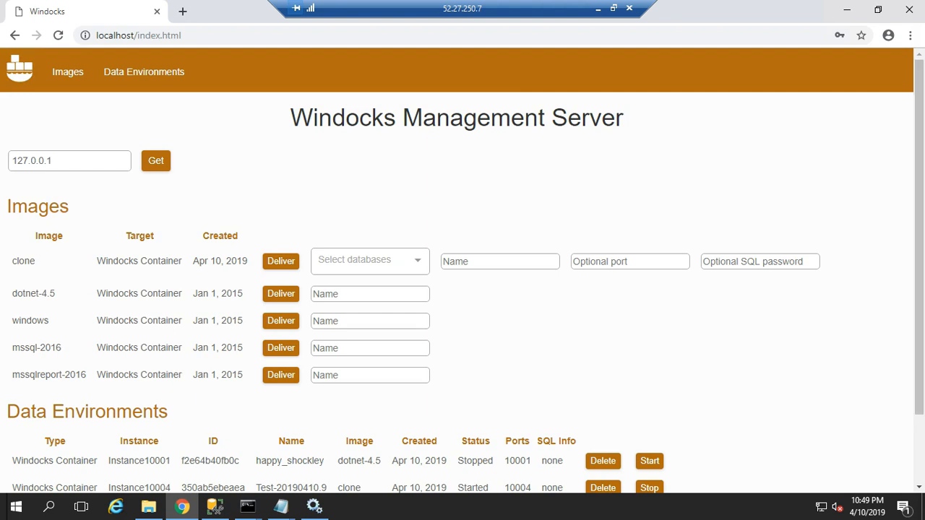
- Deliver a container named 'fri' from the clone image, listed as Instance10002 on port 10002
{"action": "double_click", "coordinate": [23, 261]}
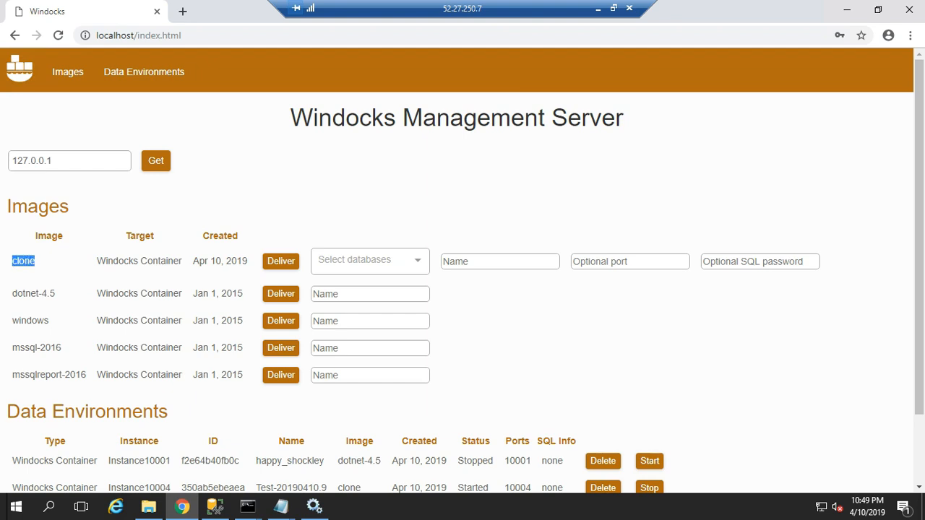
{"action": "scroll", "scroll_direction": "down", "scroll_amount": 3}
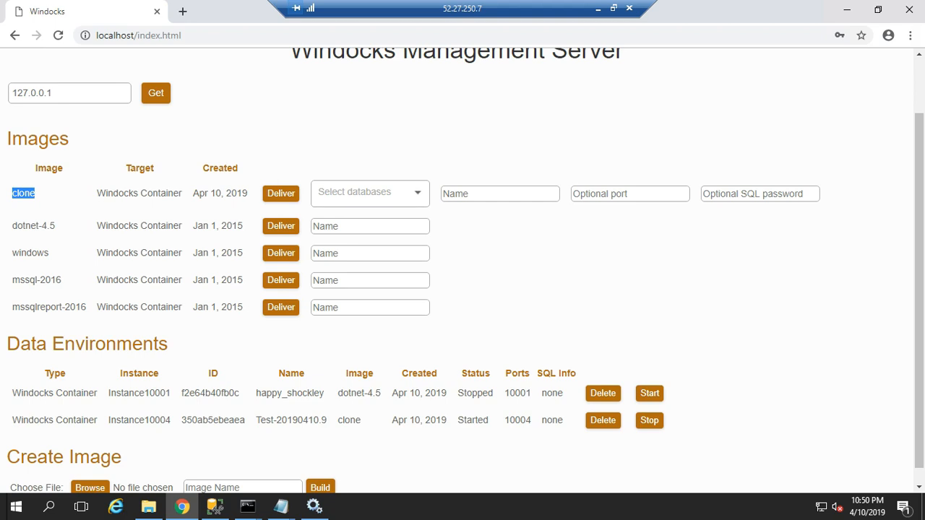
{"action": "left_click", "coordinate": [369, 193]}
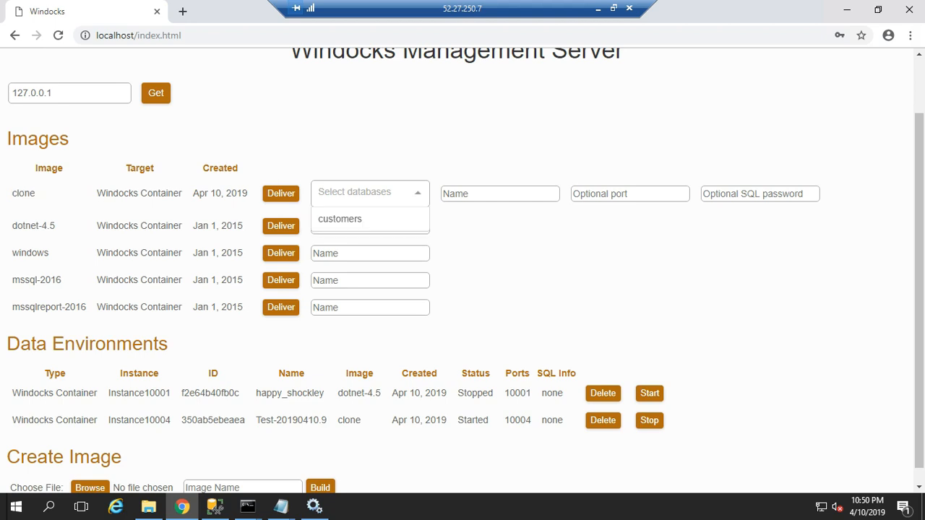
{"action": "left_click", "coordinate": [499, 193]}
{"action": "type", "text": "fri"}
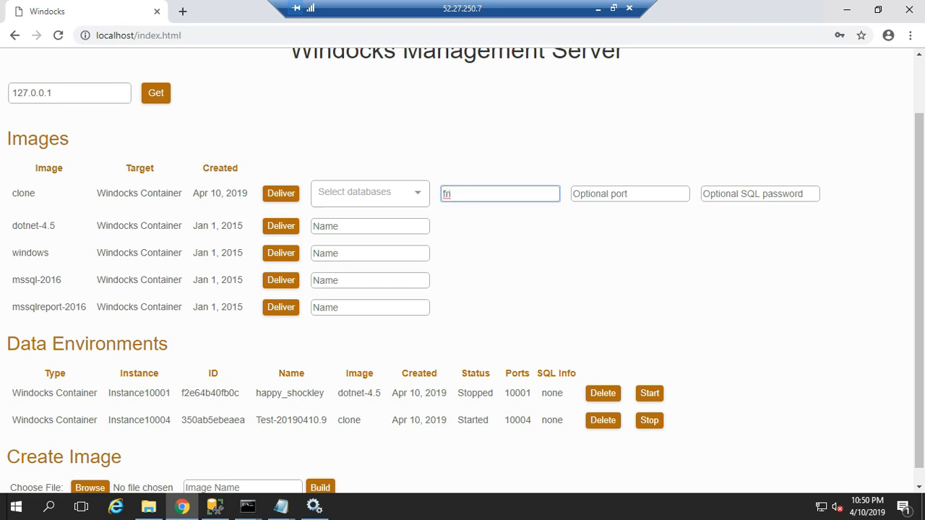
{"action": "left_click", "coordinate": [281, 193]}
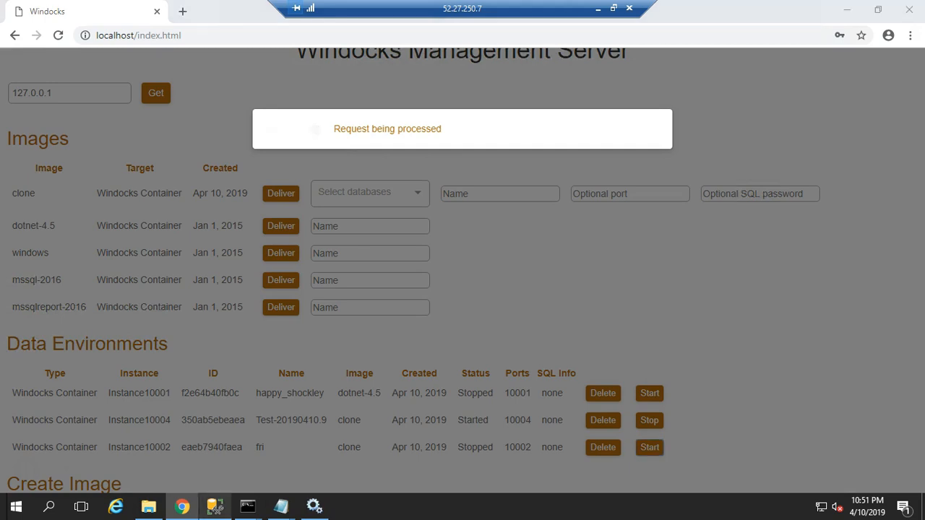
- Connect Object Explorer to ...\Instance10002 with Windows Authentication and expand its server objects
{"action": "left_click", "coordinate": [214, 506]}
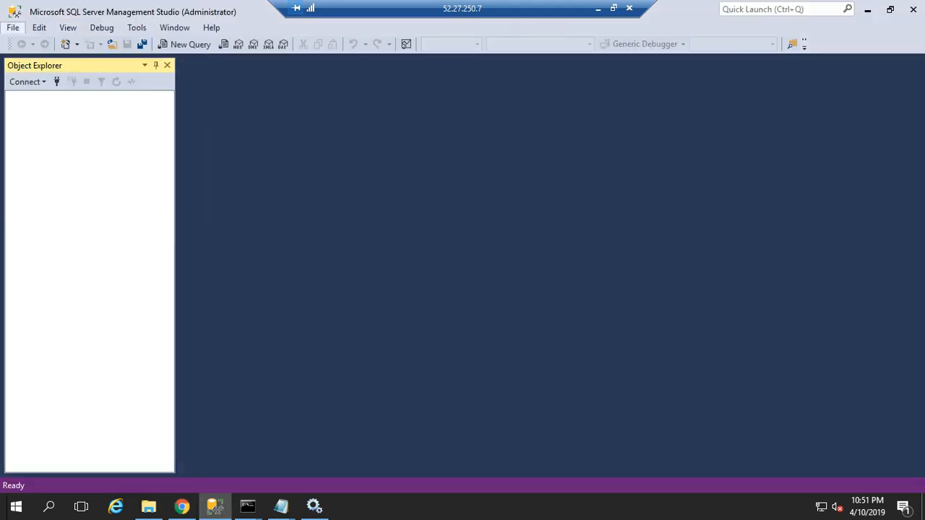
{"action": "left_click", "coordinate": [25, 81]}
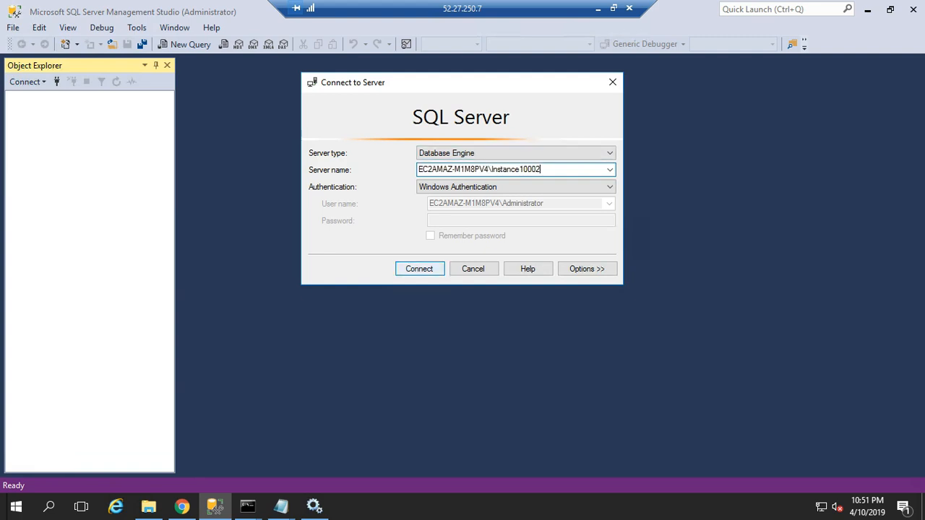
{"action": "left_click", "coordinate": [420, 269]}
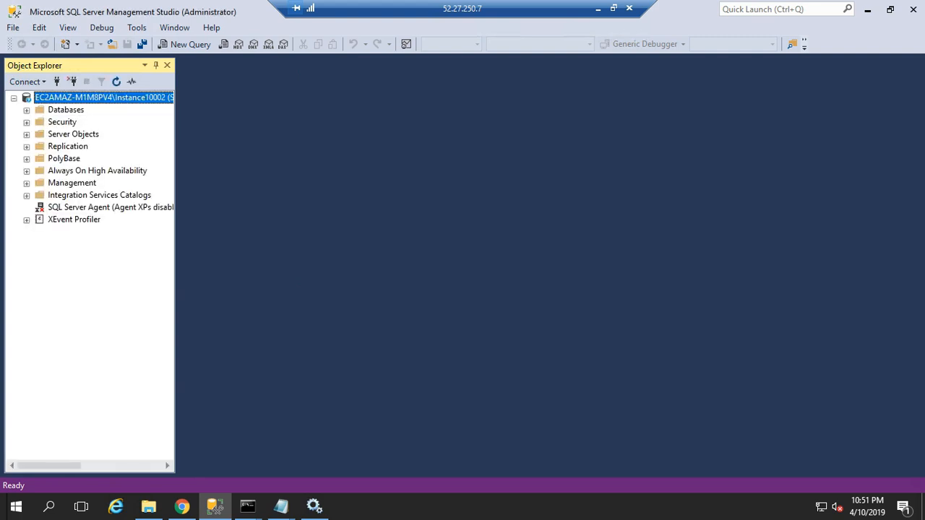
{"action": "left_click", "coordinate": [26, 110]}
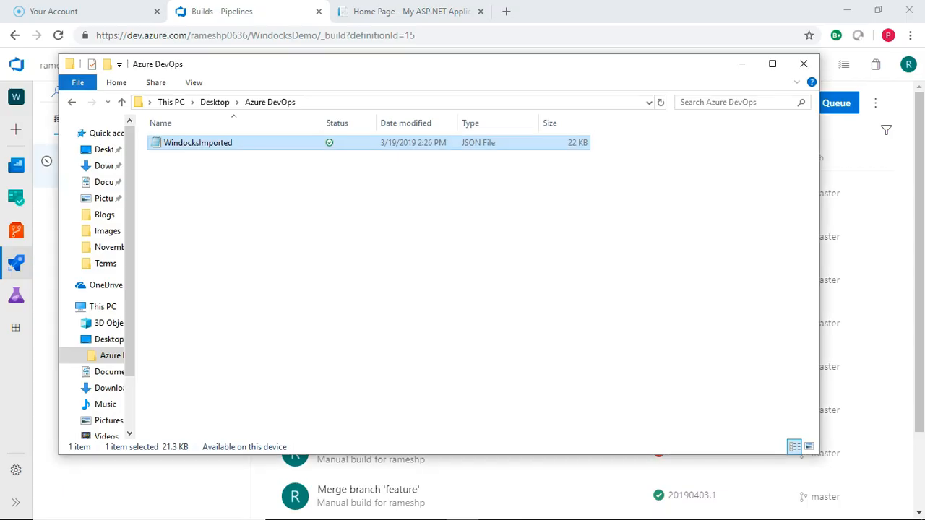
- Check running build 20190410.10, then open Hotels Upgrade Feature 1 in the pipeline editor
{"action": "left_click", "coordinate": [802, 62]}
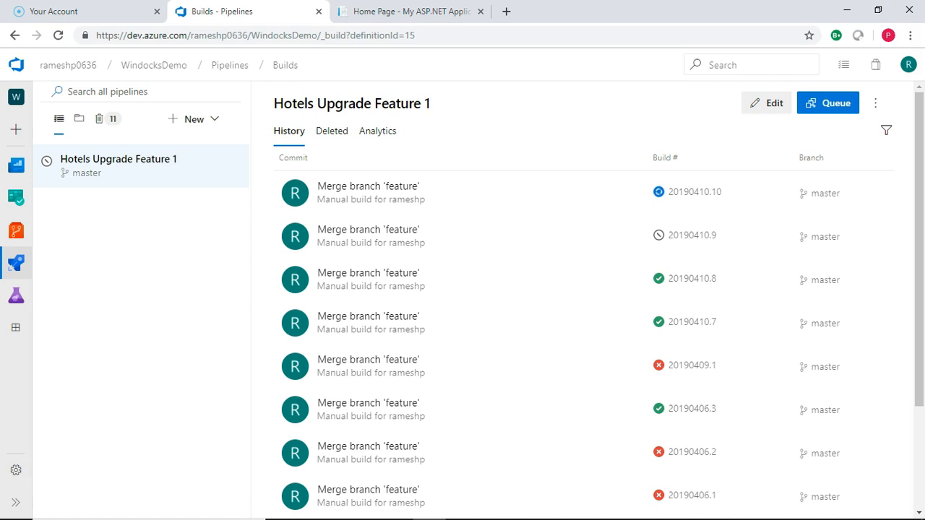
{"action": "left_click", "coordinate": [694, 191]}
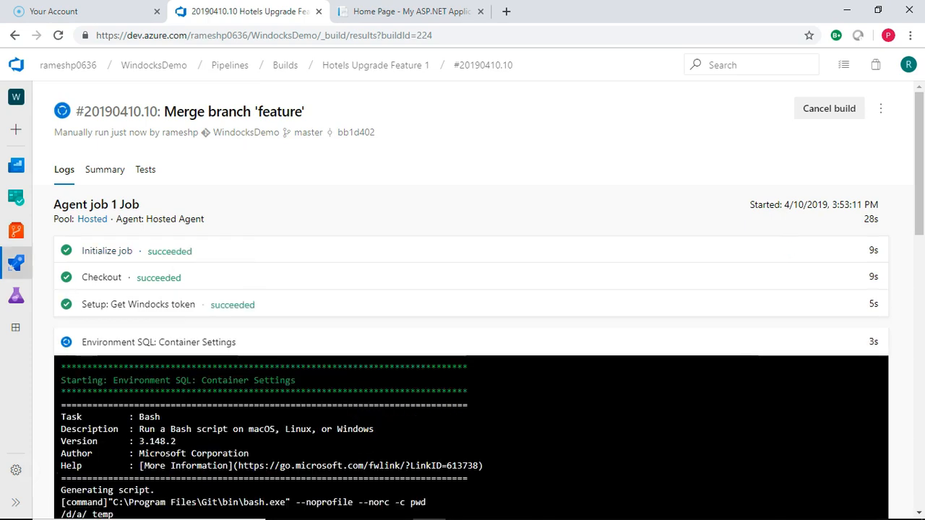
{"action": "left_click", "coordinate": [16, 260]}
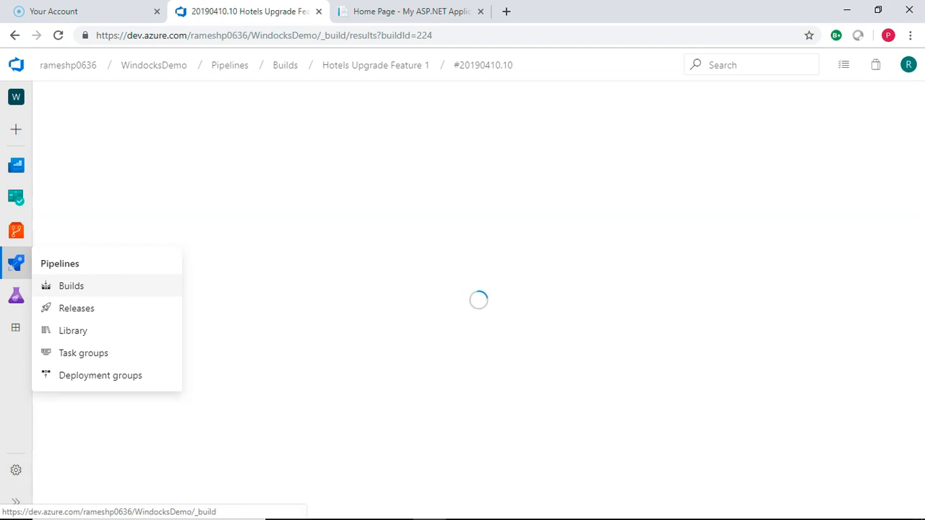
{"action": "left_click", "coordinate": [71, 285]}
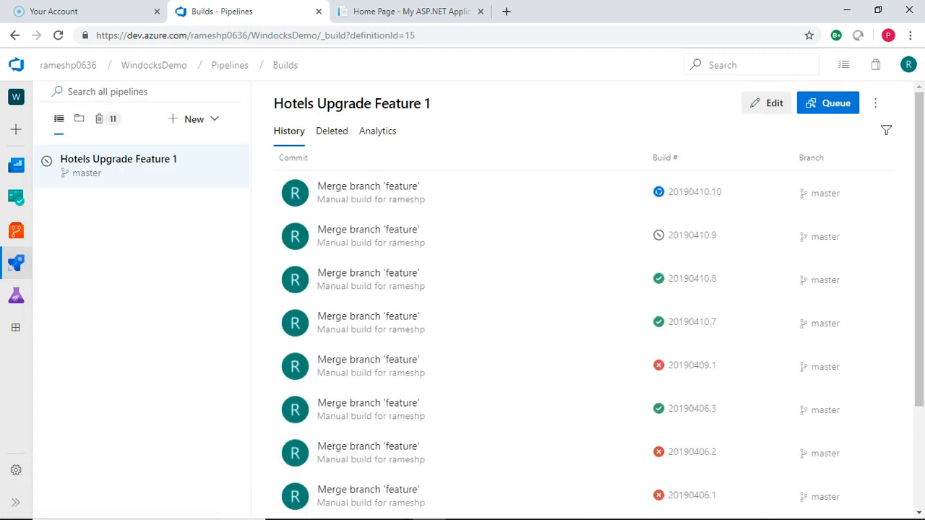
{"action": "left_click", "coordinate": [766, 103]}
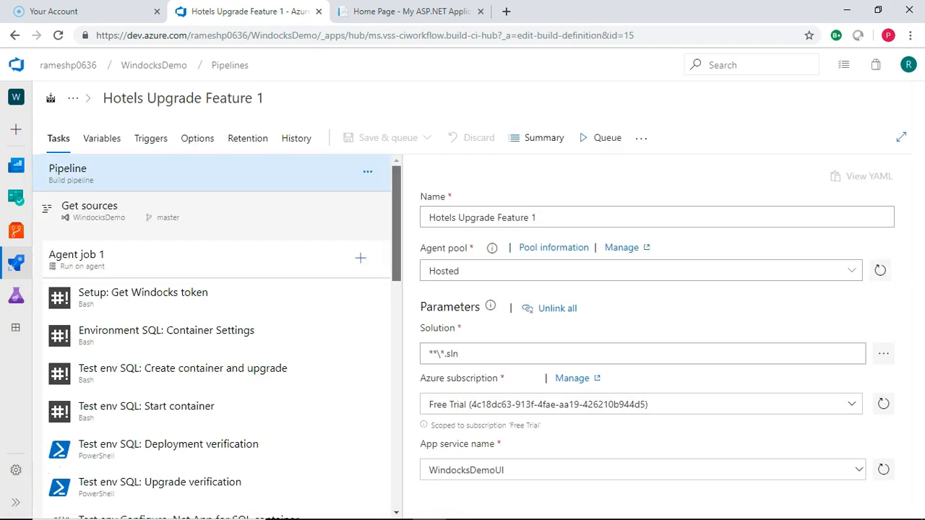
- Review the full Windocks task list, then show variables like ImageName clone and WindocksIP
{"action": "scroll", "scroll_direction": "down", "scroll_amount": 3}
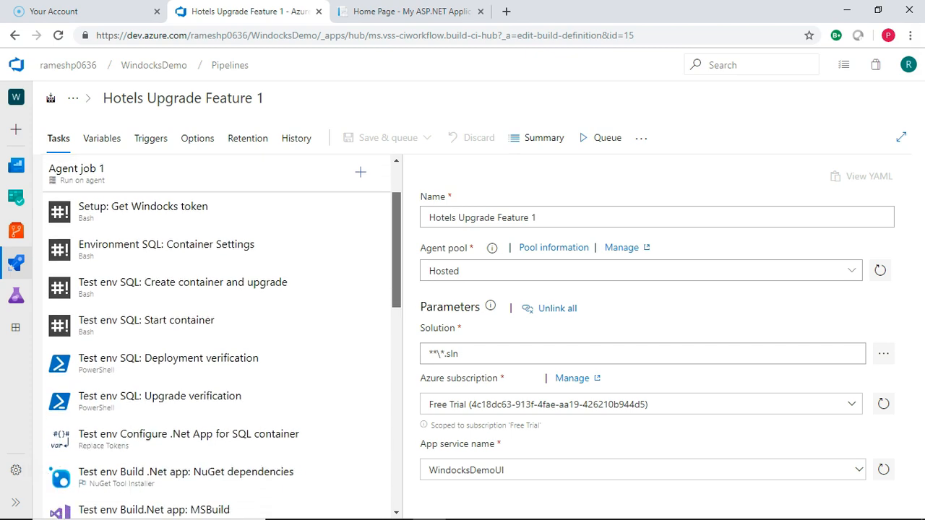
{"action": "scroll", "scroll_direction": "down", "scroll_amount": 3}
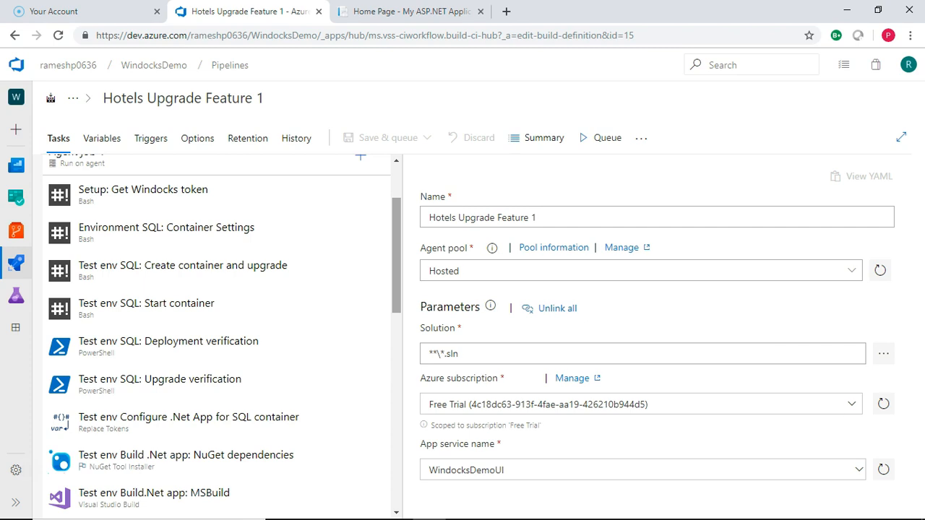
{"action": "scroll", "scroll_direction": "down", "scroll_amount": 3}
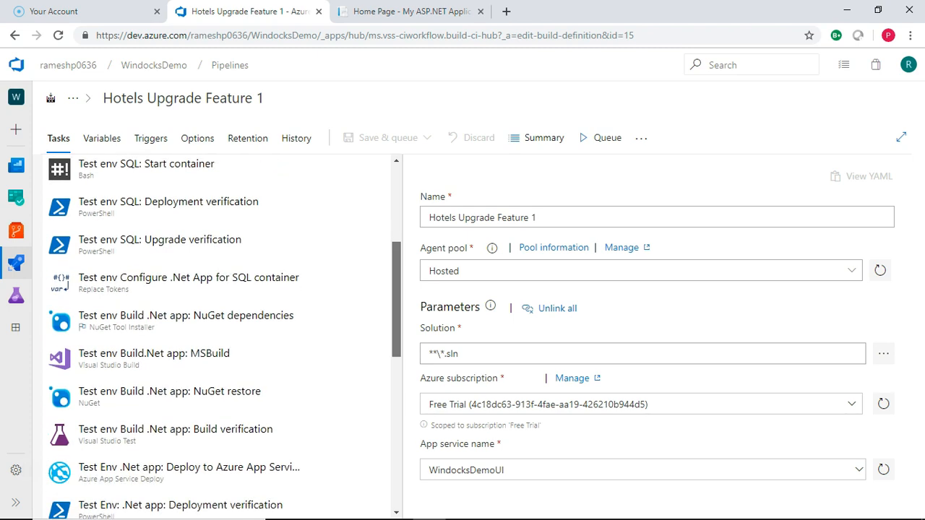
{"action": "scroll", "scroll_direction": "down", "scroll_amount": 3}
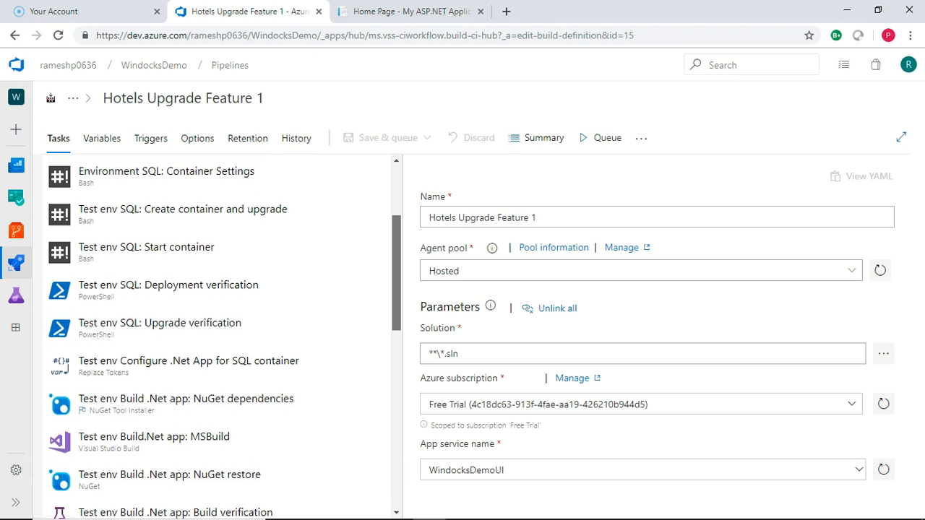
{"action": "scroll", "scroll_direction": "down", "scroll_amount": 3}
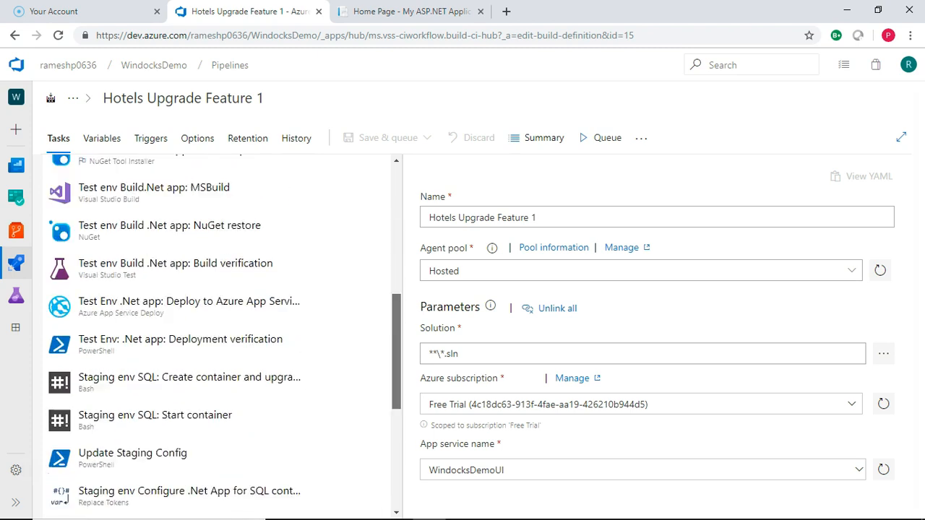
{"action": "scroll", "scroll_direction": "down", "scroll_amount": 3}
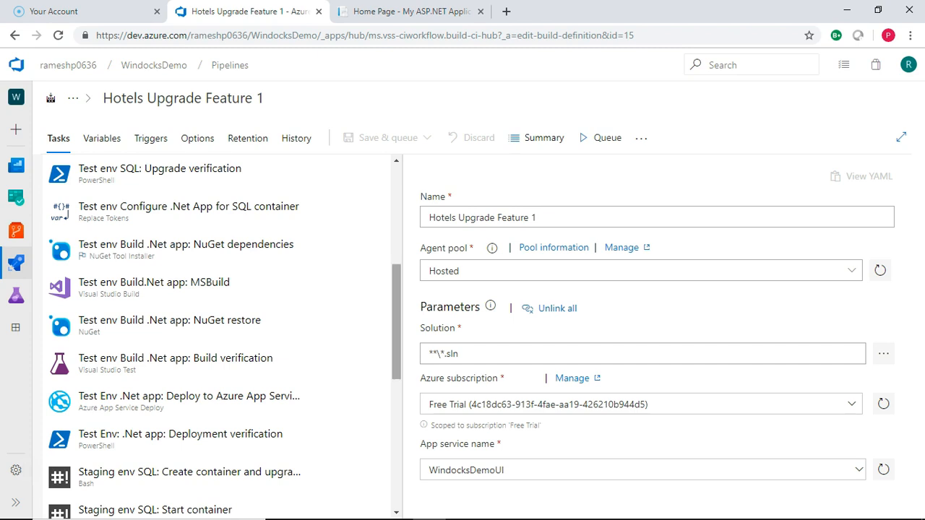
{"action": "scroll", "scroll_direction": "down", "scroll_amount": 3}
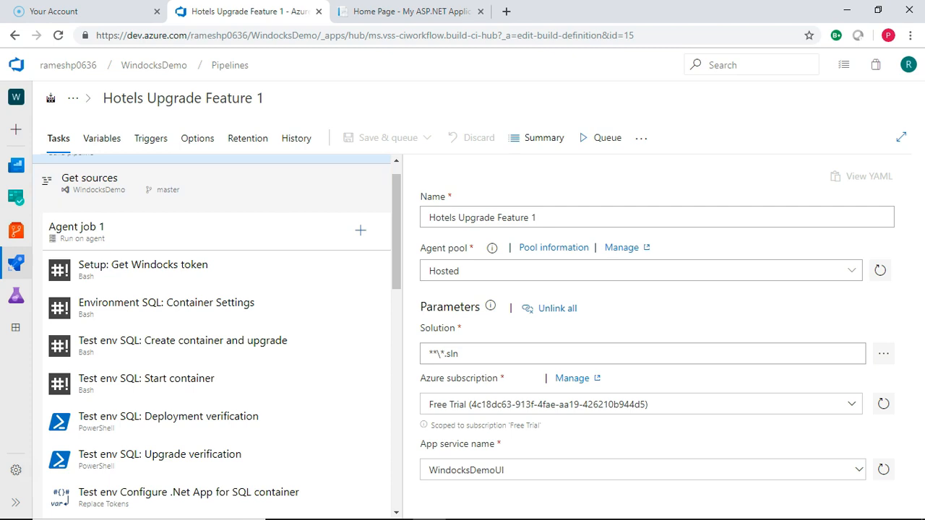
{"action": "left_click", "coordinate": [101, 138]}
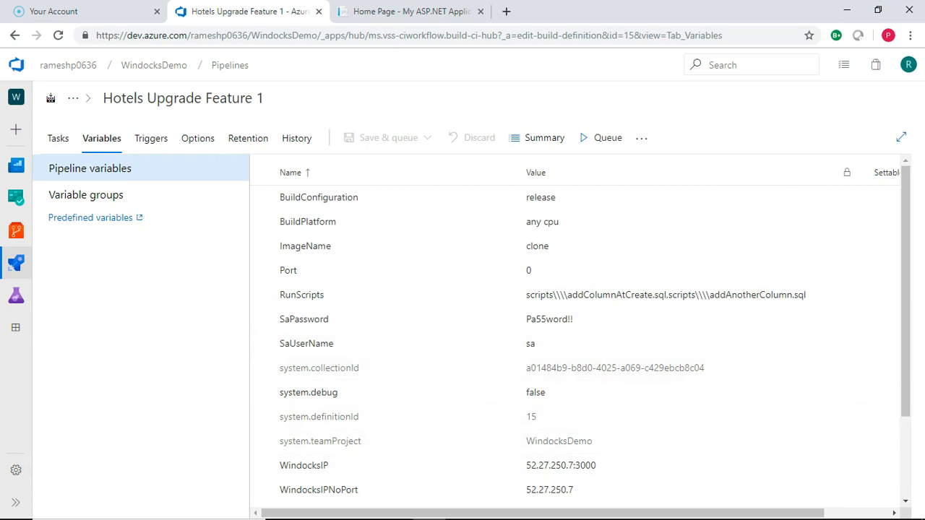
{"action": "left_click", "coordinate": [16, 264]}
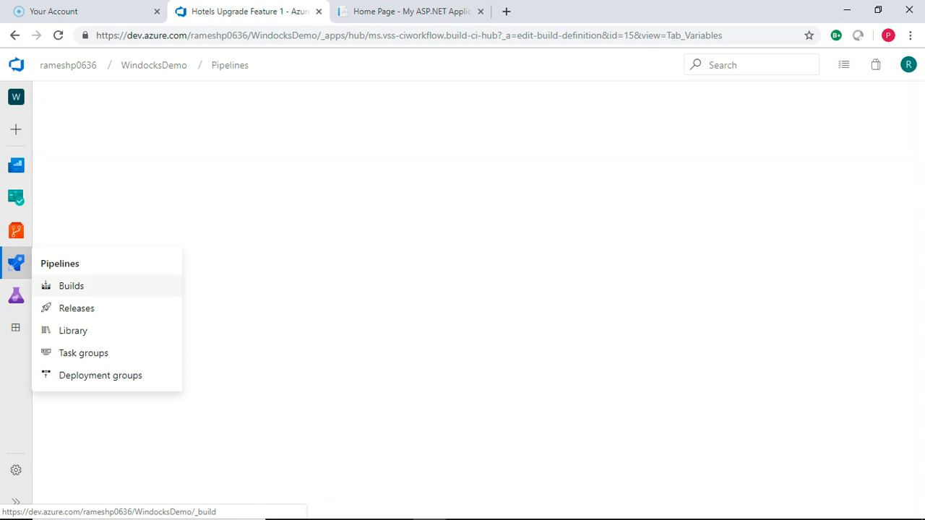
- Go to the Builds list and choose New > Import a pipeline
{"action": "left_click", "coordinate": [70, 285]}
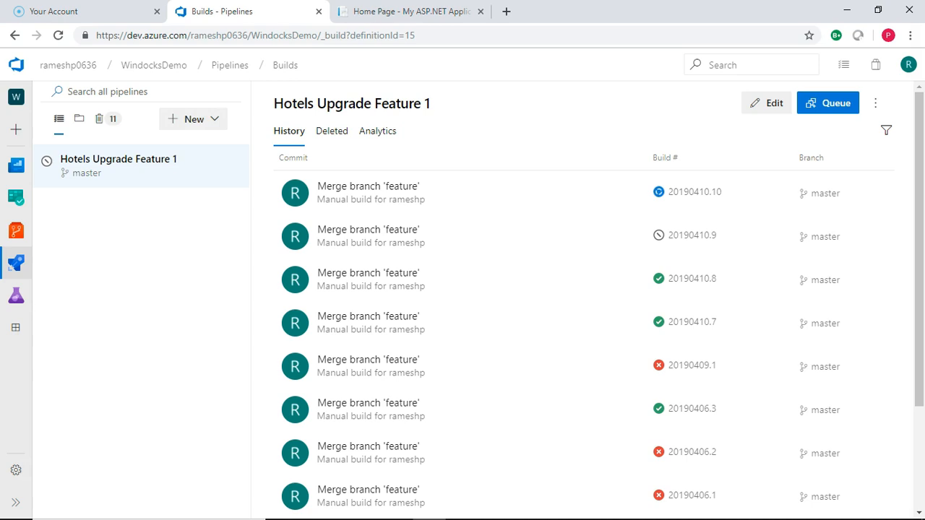
{"action": "left_click", "coordinate": [193, 119]}
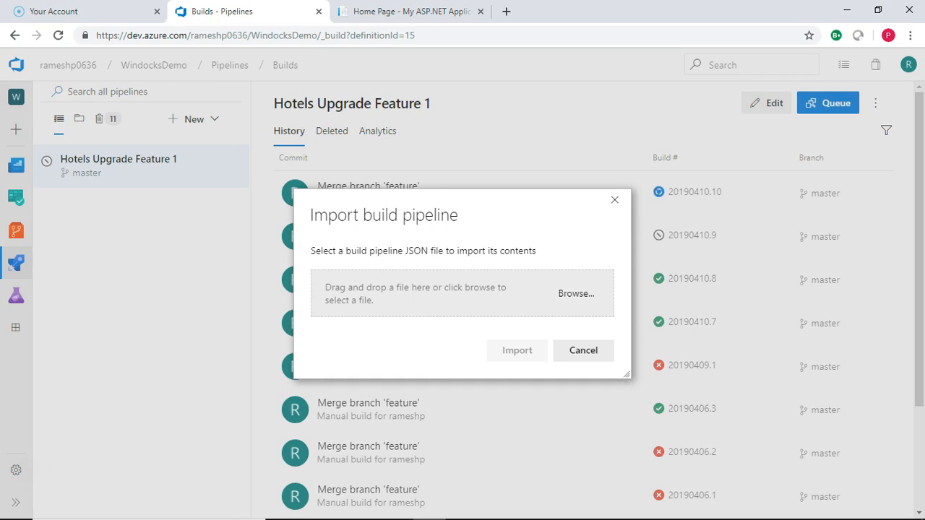
- Import WindocksImported.json as a new unnamed pipeline draft
{"action": "left_click", "coordinate": [576, 294]}
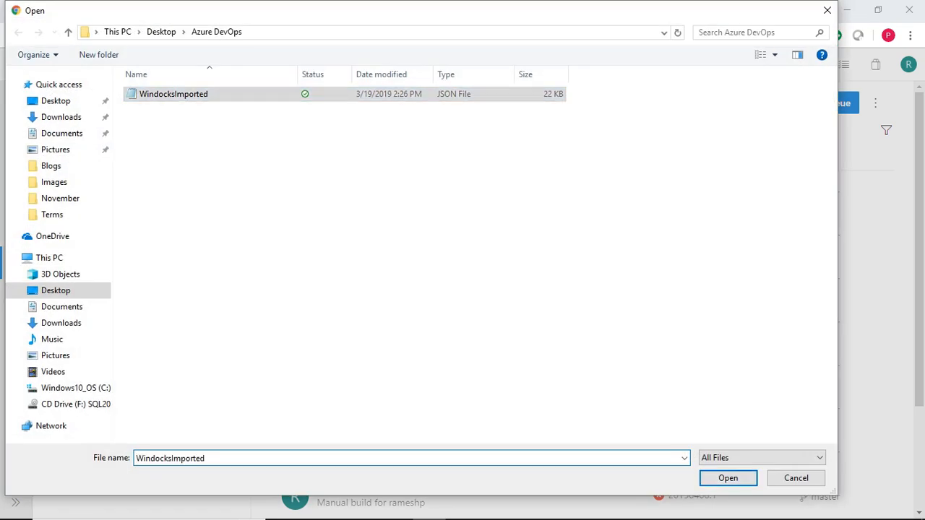
{"action": "left_click", "coordinate": [728, 478]}
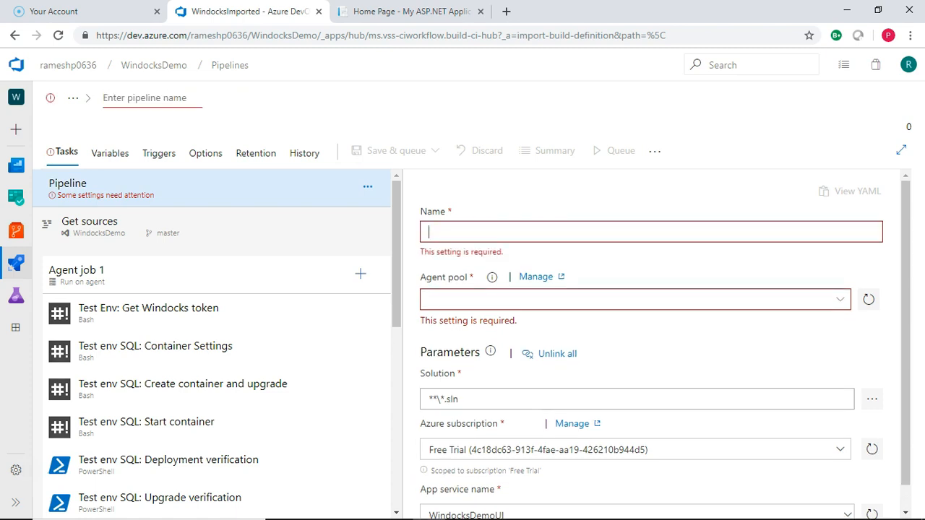
- Name the pipeline newpipeline2, use the Hosted agent pool, and save it
{"action": "type", "text": "newpipeline2"}
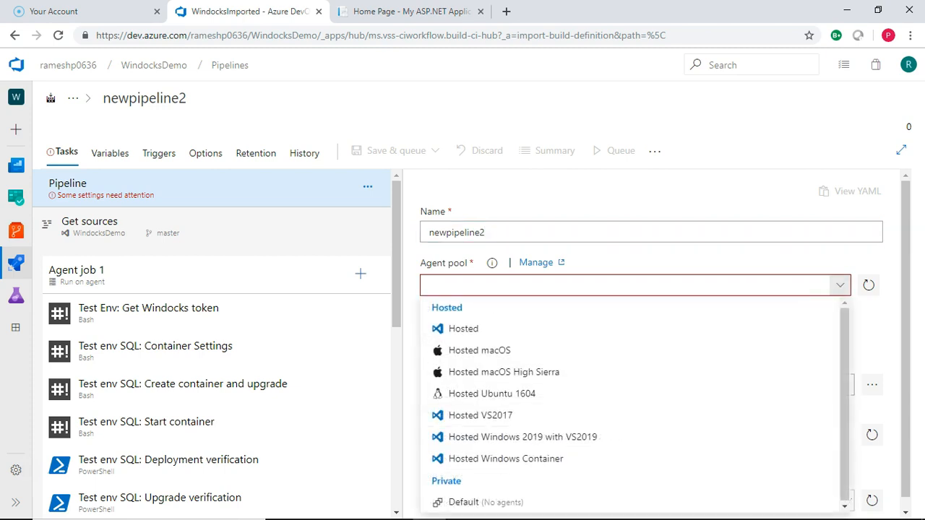
{"action": "left_click", "coordinate": [463, 328]}
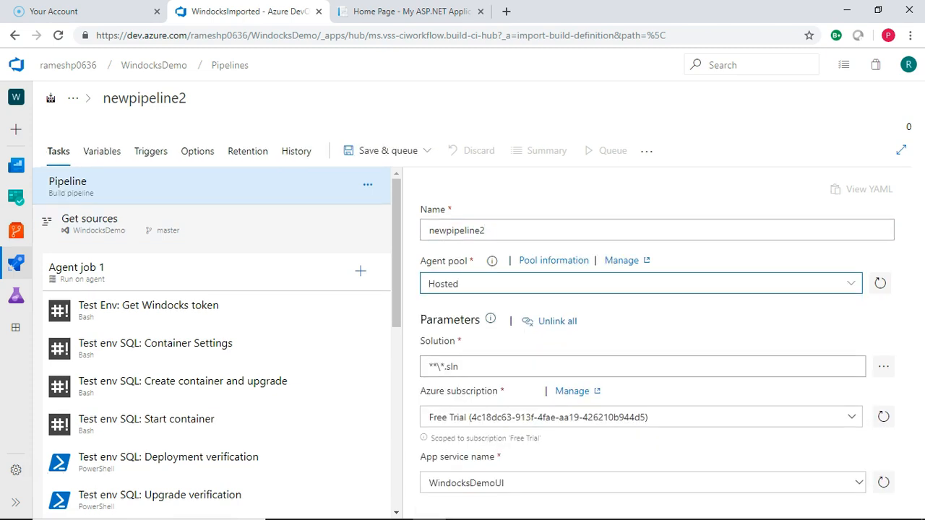
{"action": "left_click", "coordinate": [431, 150]}
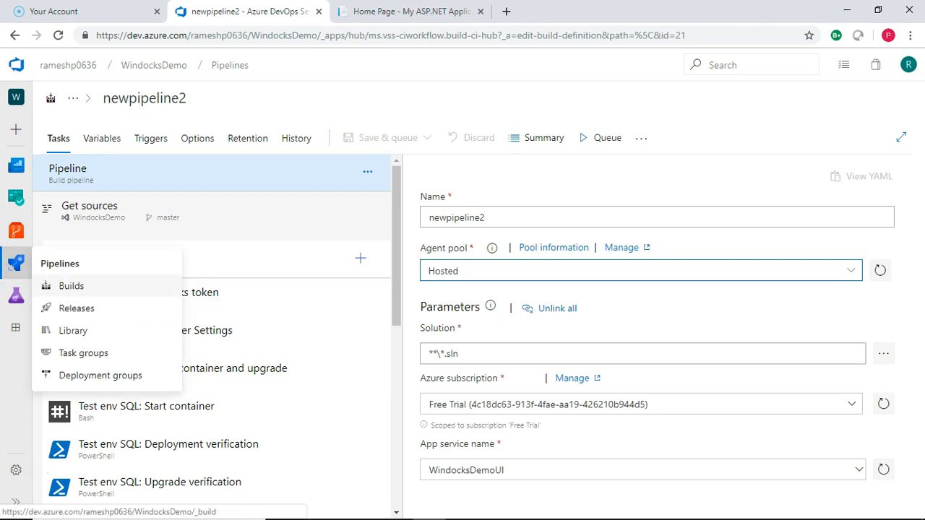
- Open build 20190410.10 from the Builds history and scroll through its live log
{"action": "left_click", "coordinate": [72, 285]}
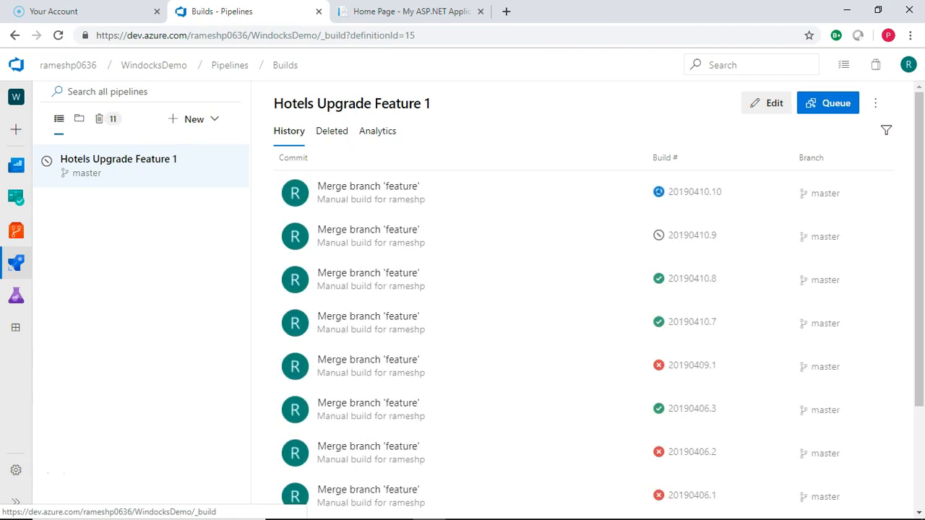
{"action": "mouse_move", "coordinate": [368, 186]}
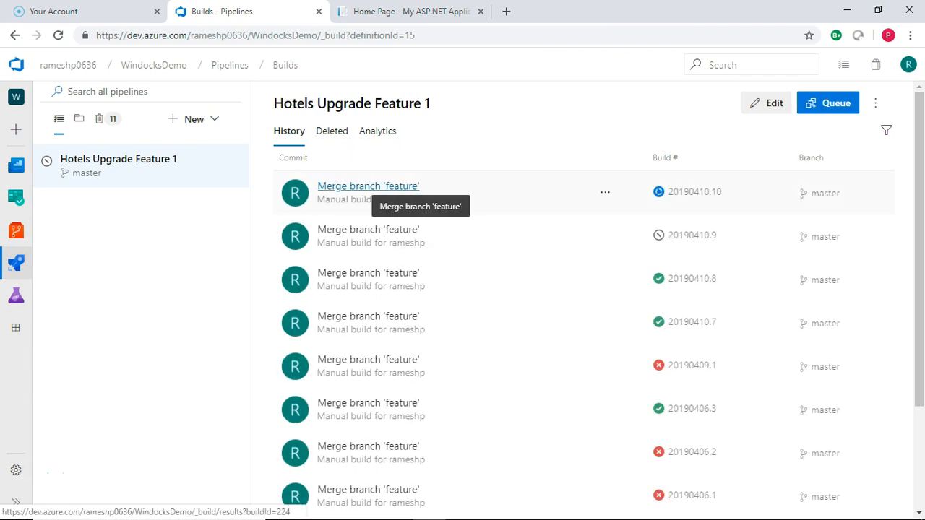
{"action": "left_click", "coordinate": [368, 185]}
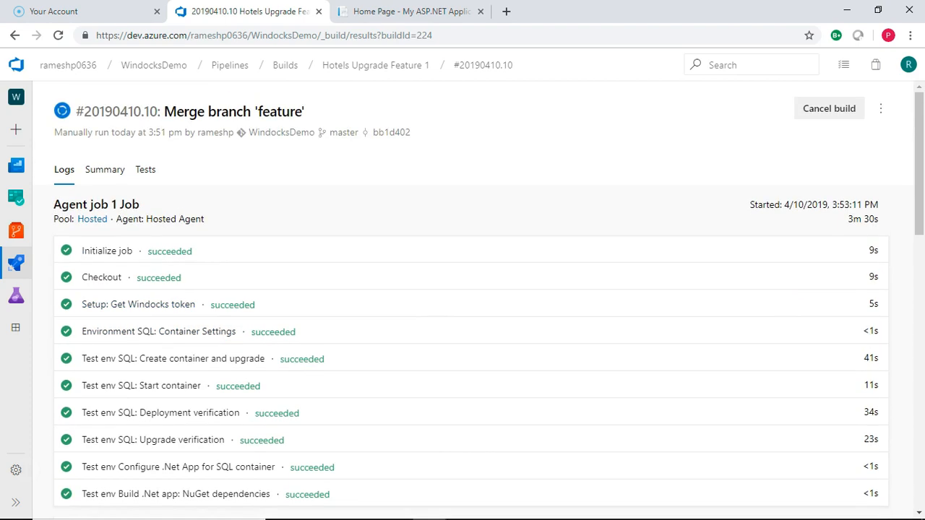
{"action": "scroll", "scroll_direction": "down", "scroll_amount": 3}
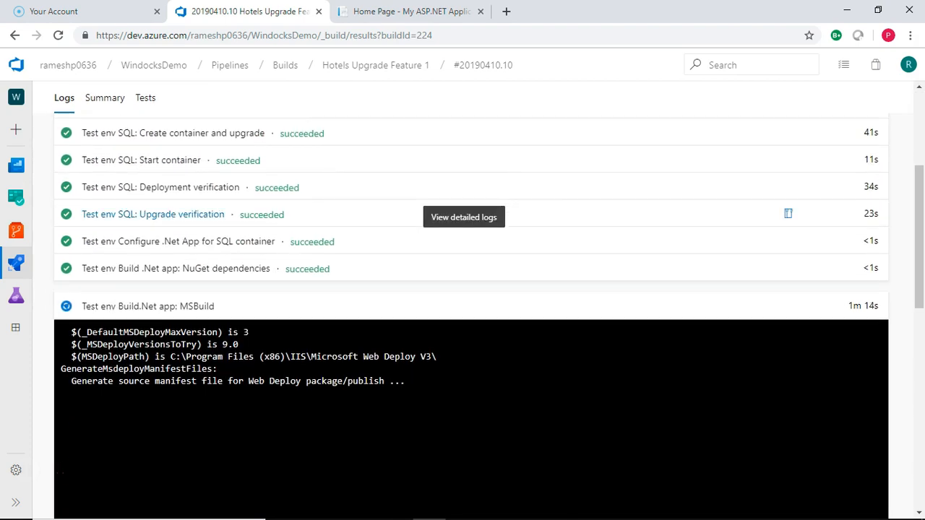
{"action": "mouse_move", "coordinate": [173, 242]}
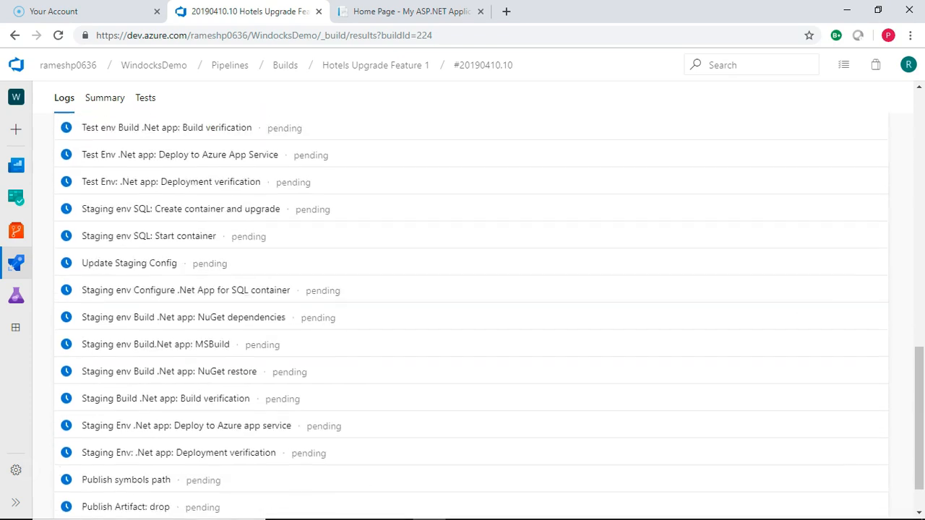
{"action": "scroll", "scroll_direction": "down", "scroll_amount": 3}
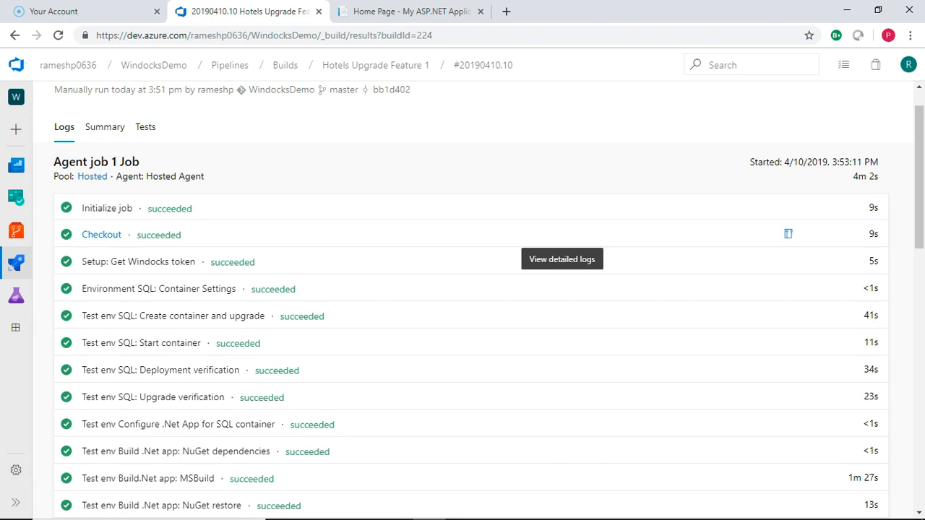
{"action": "mouse_move", "coordinate": [107, 209]}
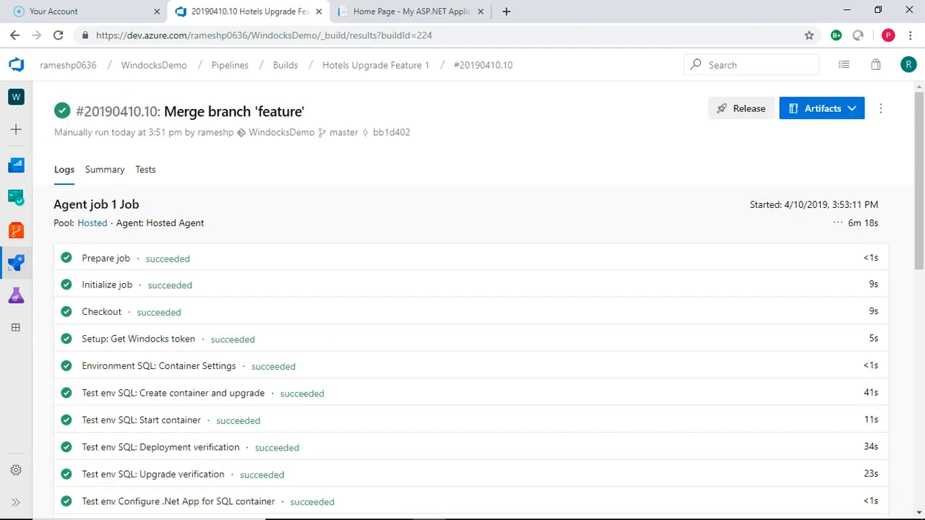
- Verify every step of build 20190410.10 succeeded, then view the My ASP.NET Application home page
{"action": "scroll", "scroll_direction": "down", "scroll_amount": 3}
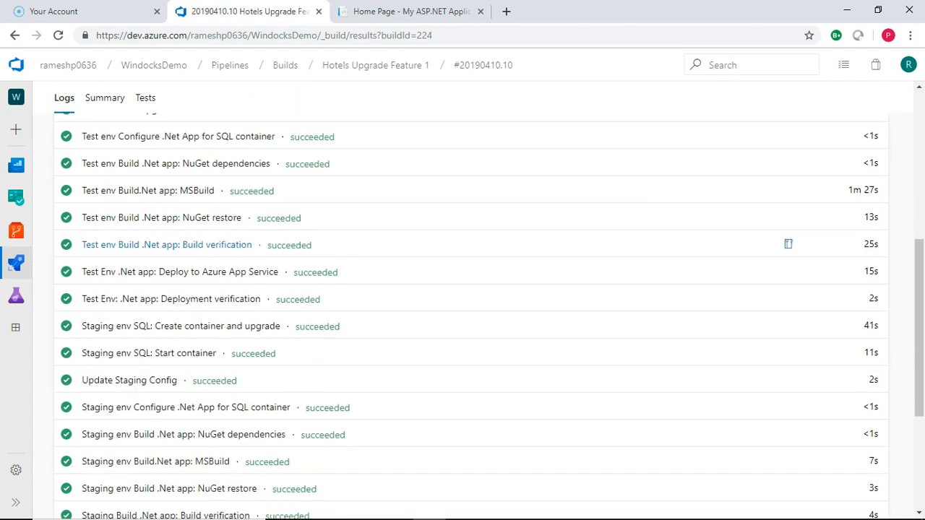
{"action": "scroll", "scroll_direction": "down", "scroll_amount": 3}
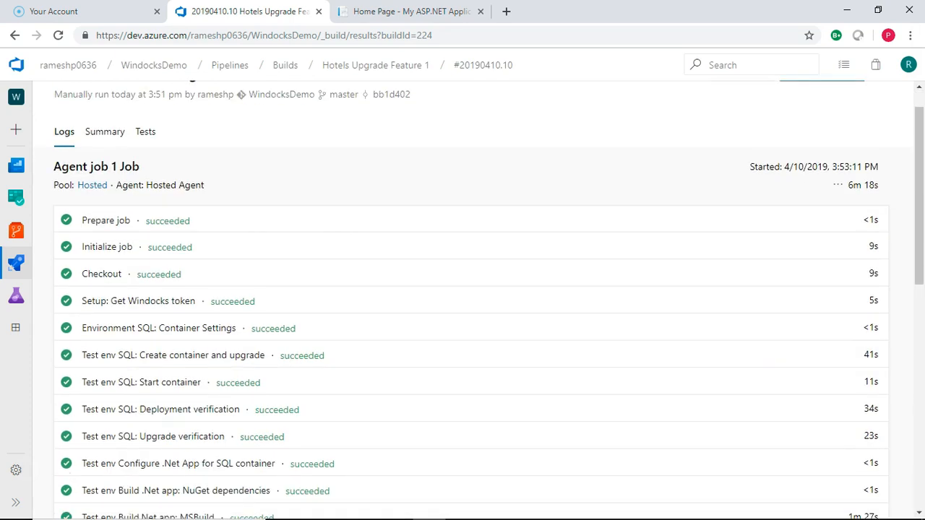
{"action": "scroll", "scroll_direction": "down", "scroll_amount": 3}
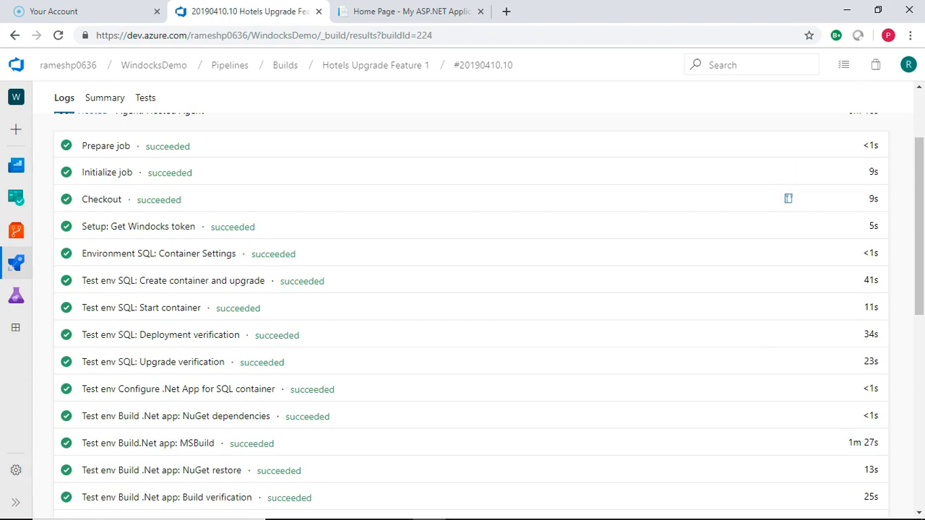
{"action": "scroll", "scroll_direction": "down", "scroll_amount": 3}
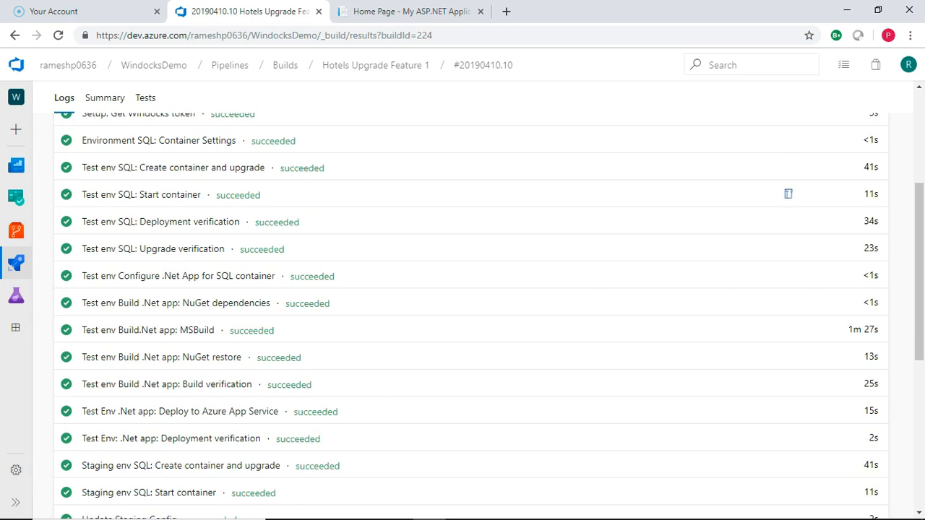
{"action": "scroll", "scroll_direction": "down", "scroll_amount": 3}
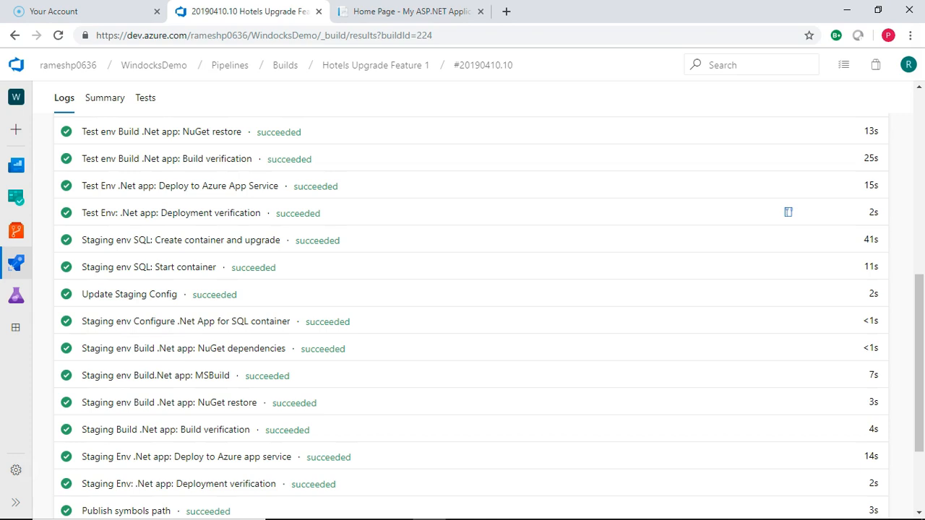
{"action": "scroll", "scroll_direction": "up", "scroll_amount": 3}
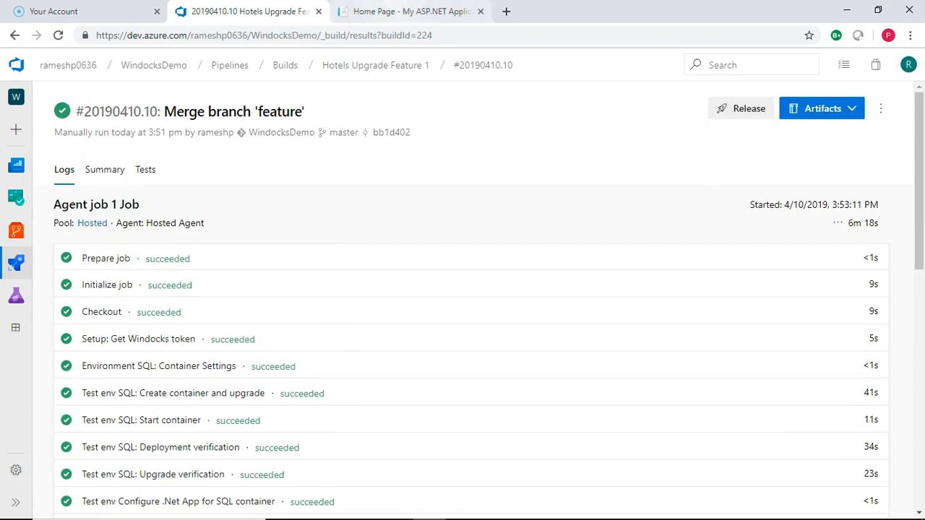
{"action": "left_click", "coordinate": [410, 12]}
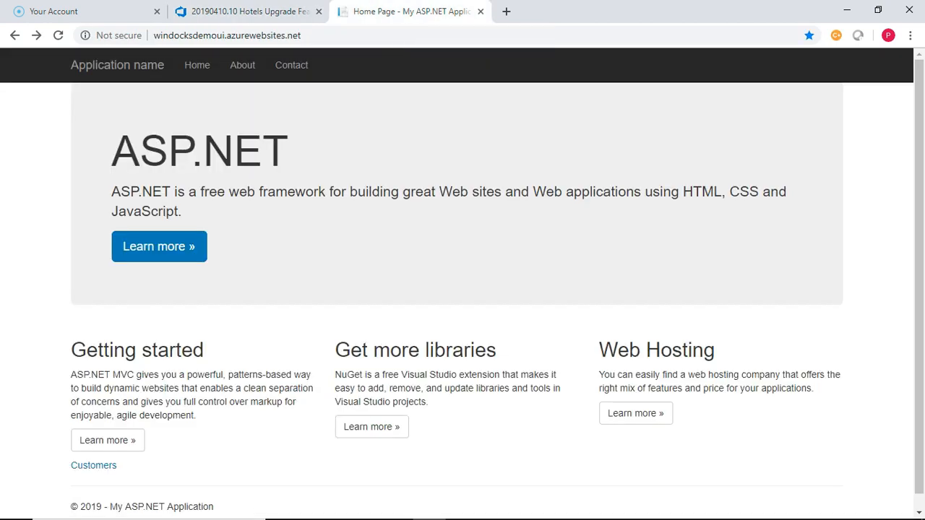